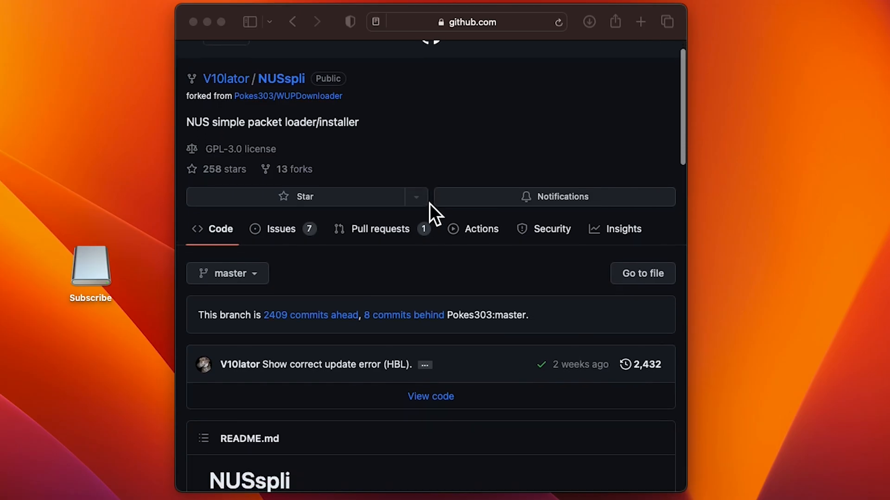
Scroll the NUSspli README past the Install section to the Releases sidebar listing v1.130.
{"action": "scroll", "scroll_direction": "down", "scroll_amount": 3}
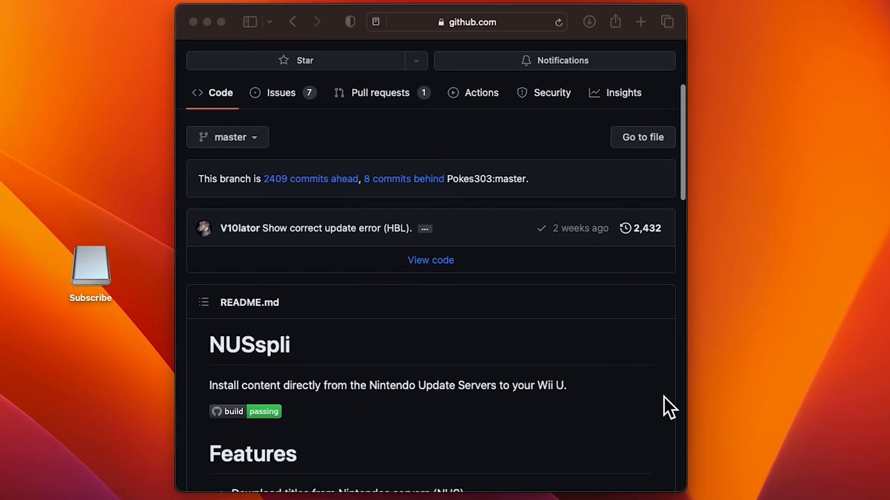
{"action": "scroll", "scroll_direction": "down", "scroll_amount": 3}
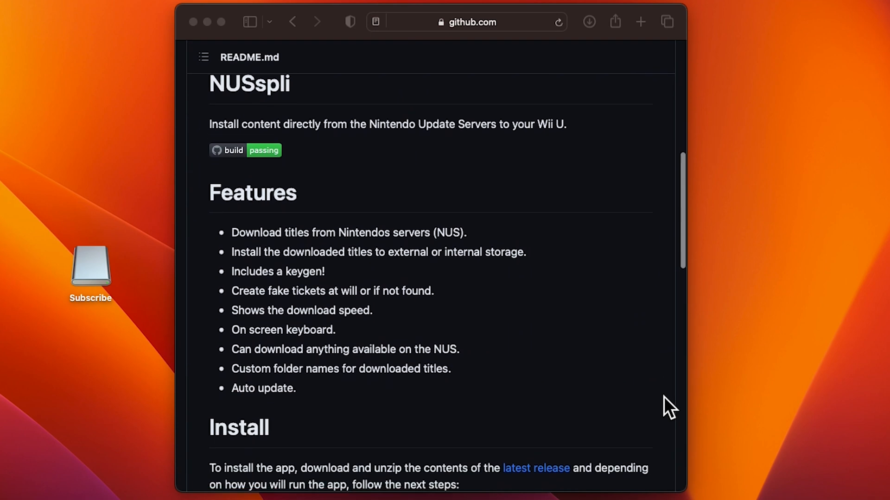
{"action": "scroll", "scroll_direction": "down", "scroll_amount": 3}
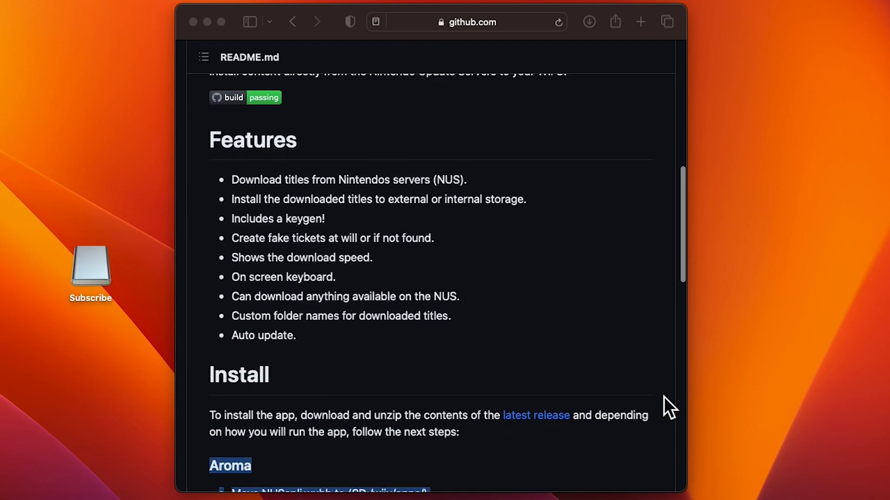
{"action": "scroll", "scroll_direction": "down", "scroll_amount": 3}
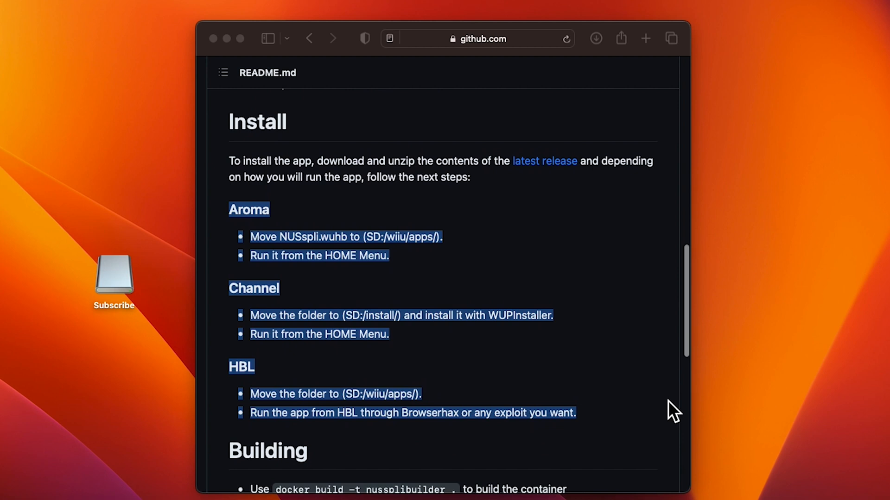
{"action": "scroll", "scroll_direction": "down", "scroll_amount": 3}
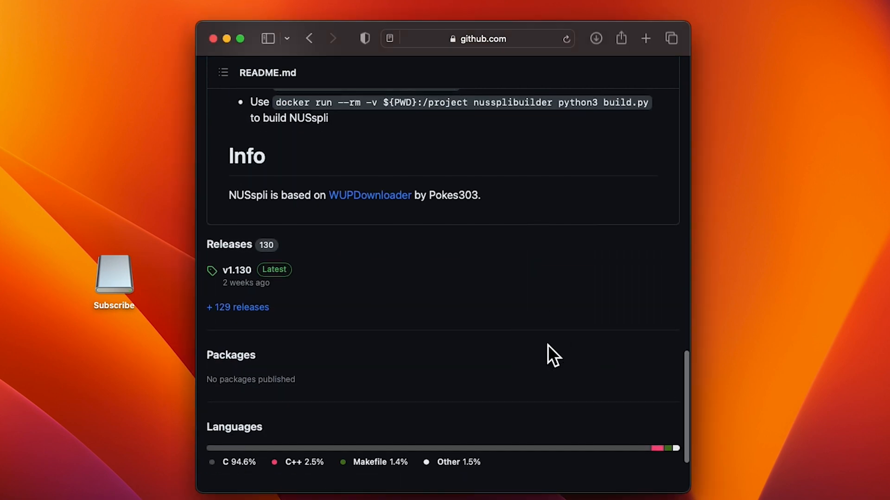
{"action": "scroll", "scroll_direction": "down", "scroll_amount": 3}
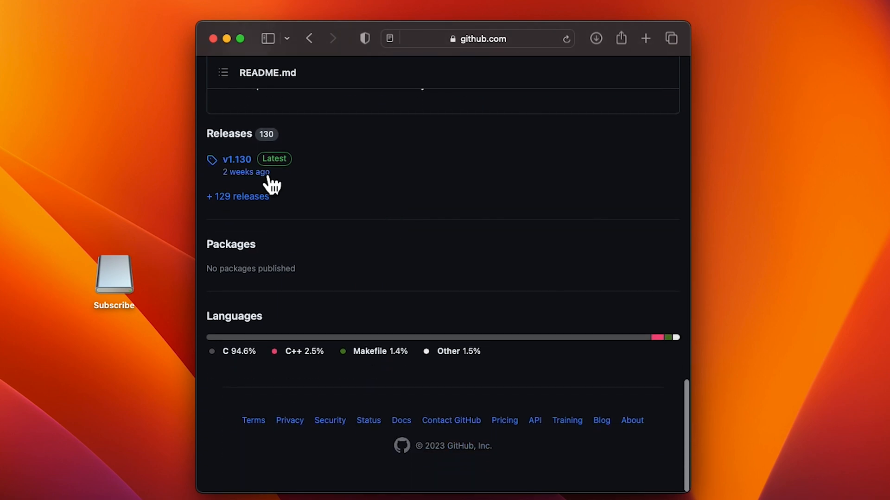
Open the v1.130 release and scroll to its Assets to download the NUSspli zip.
{"action": "left_click", "coordinate": [236, 158]}
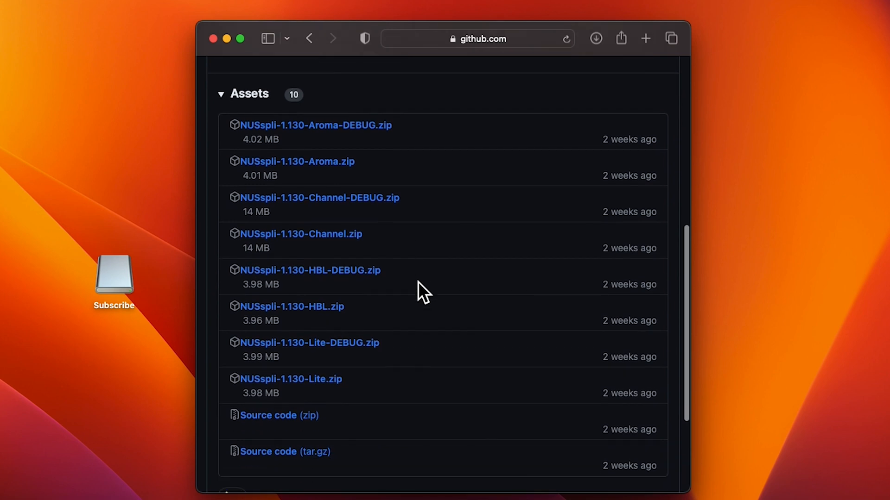
{"action": "mouse_move", "coordinate": [349, 182]}
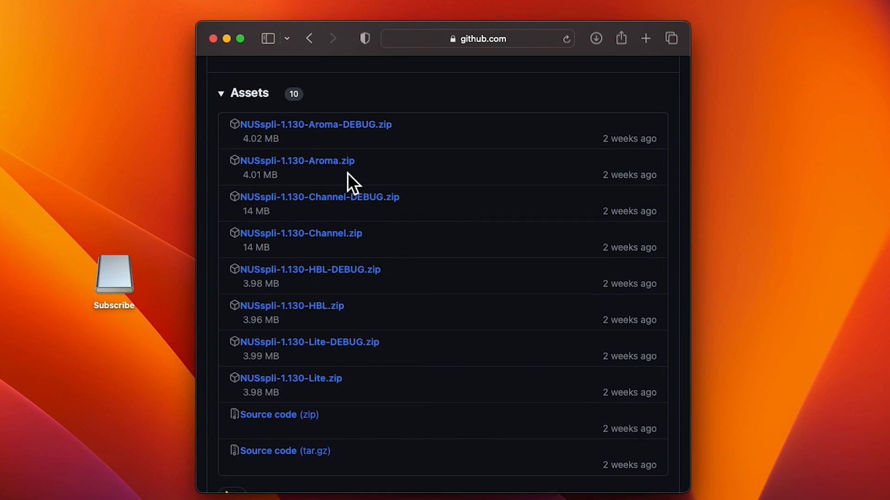
{"action": "mouse_move", "coordinate": [441, 349]}
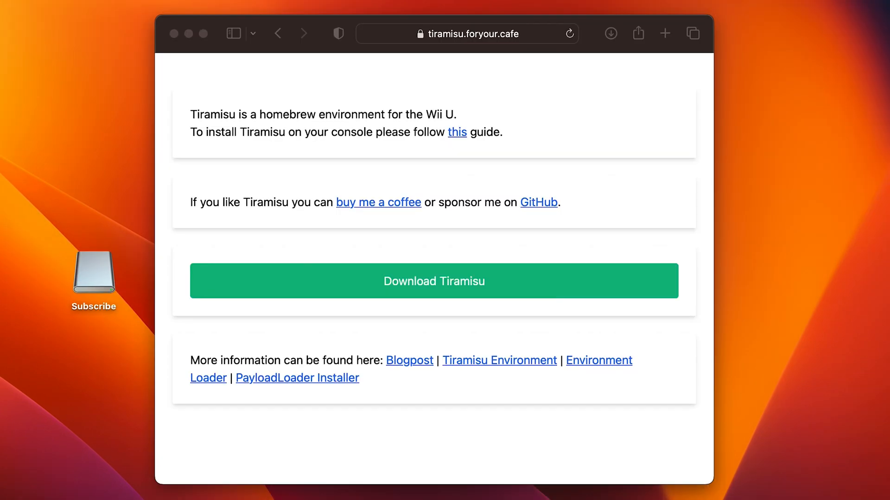
{"action": "mouse_move", "coordinate": [532, 364]}
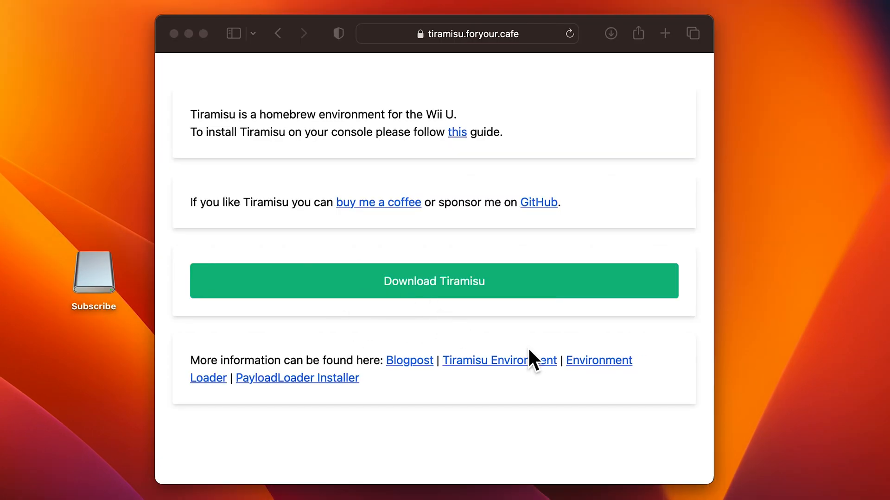
{"action": "mouse_move", "coordinate": [532, 48]}
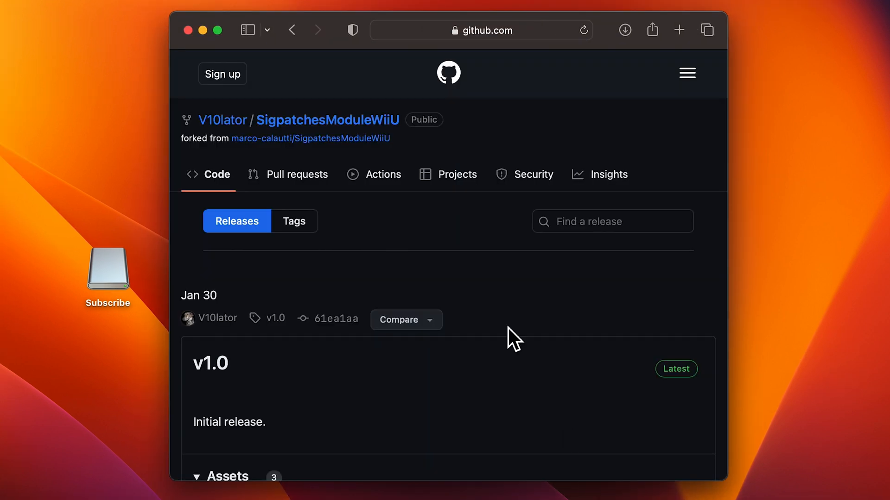
{"action": "scroll", "scroll_direction": "down", "scroll_amount": 3}
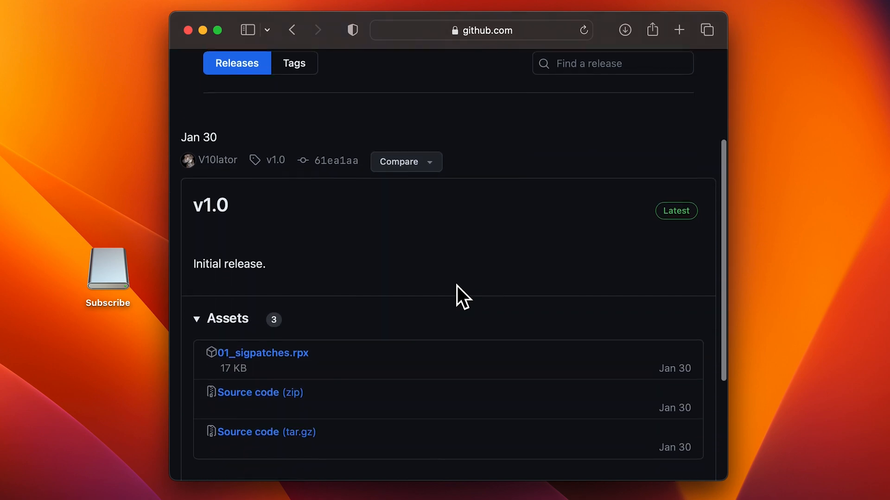
{"action": "scroll", "scroll_direction": "down", "scroll_amount": 3}
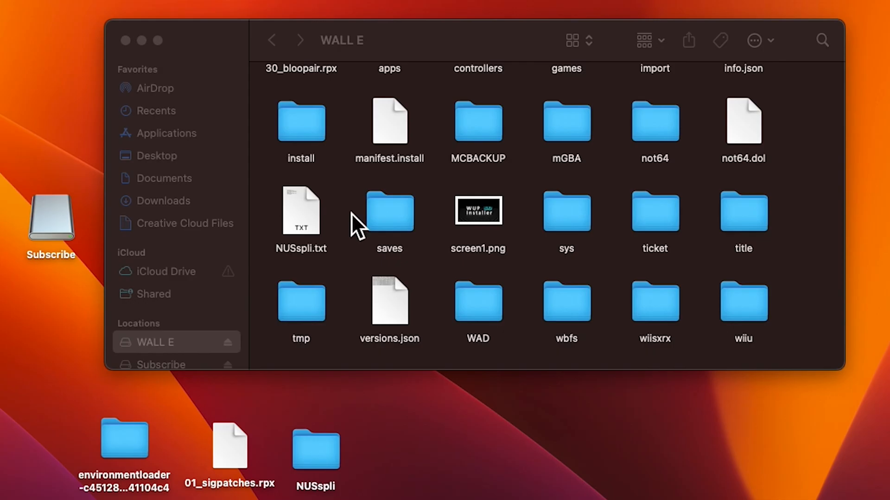
Drag the NUSspli folder from the desktop into the install folder on WALL E.
{"action": "left_click_drag", "start_coordinate": [315, 448], "coordinate": [315, 122]}
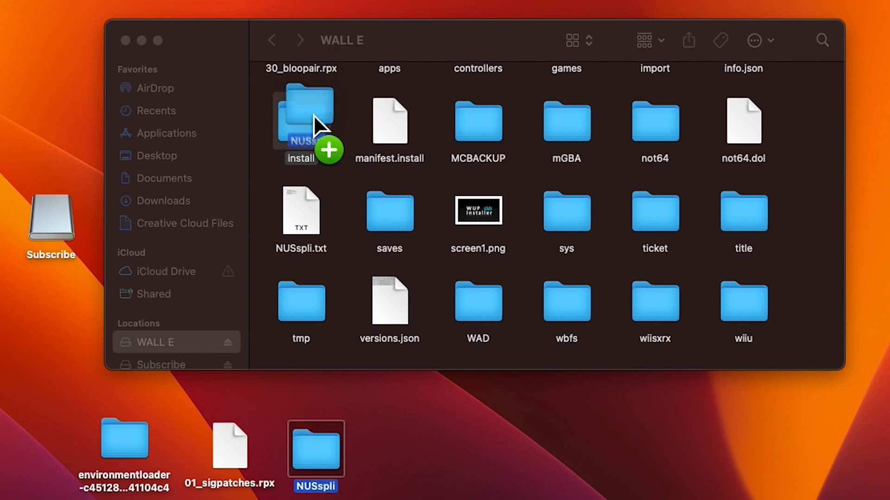
{"action": "left_click_drag", "start_coordinate": [315, 446], "coordinate": [301, 122]}
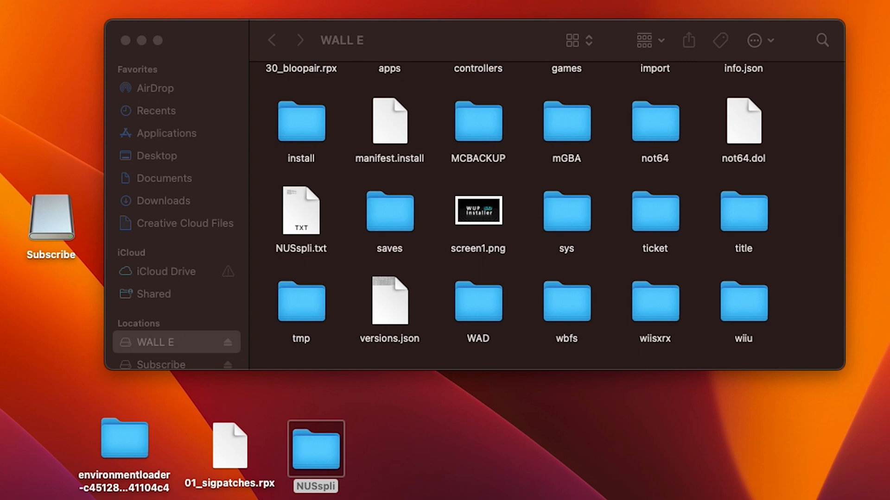
{"action": "left_click", "coordinate": [125, 437]}
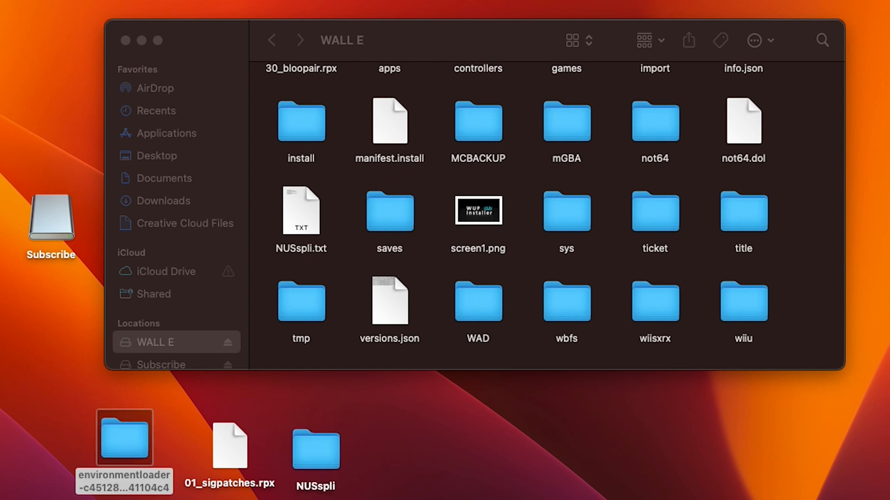
Copy the environmentloader contents to the WALL E root, replacing the existing versions.json.
{"action": "left_click_drag", "start_coordinate": [388, 300], "coordinate": [567, 307]}
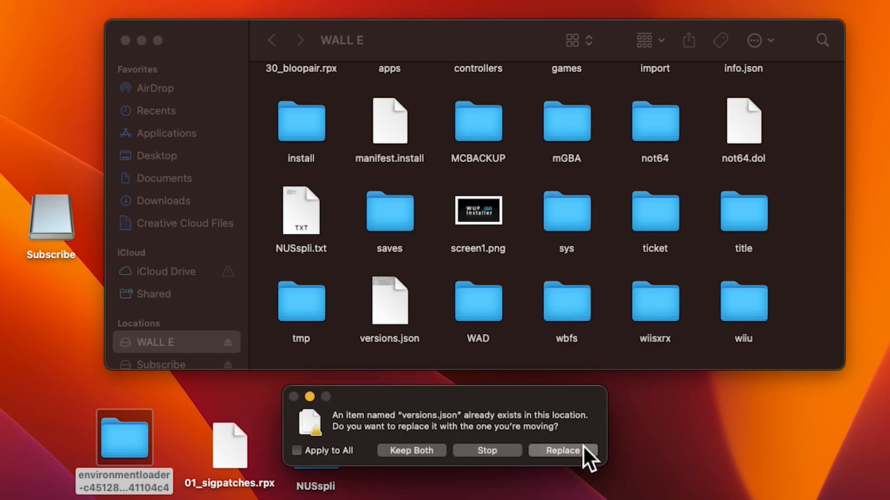
{"action": "left_click", "coordinate": [562, 451]}
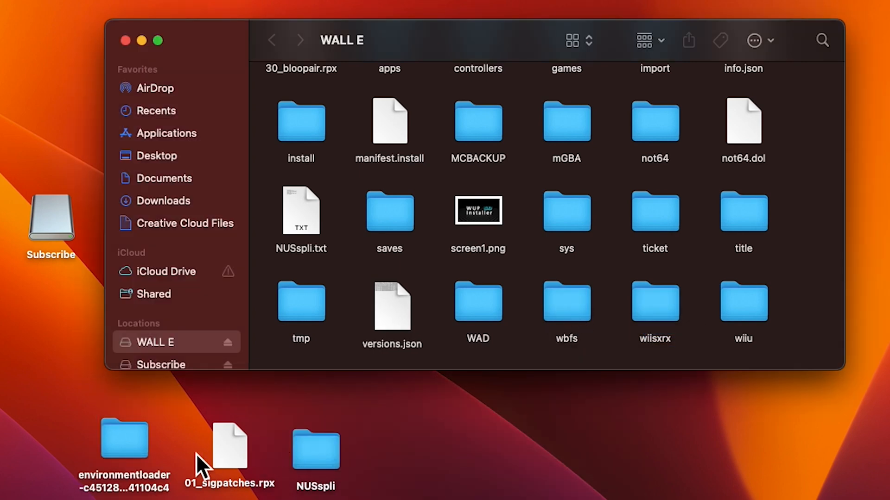
{"action": "mouse_move", "coordinate": [259, 479]}
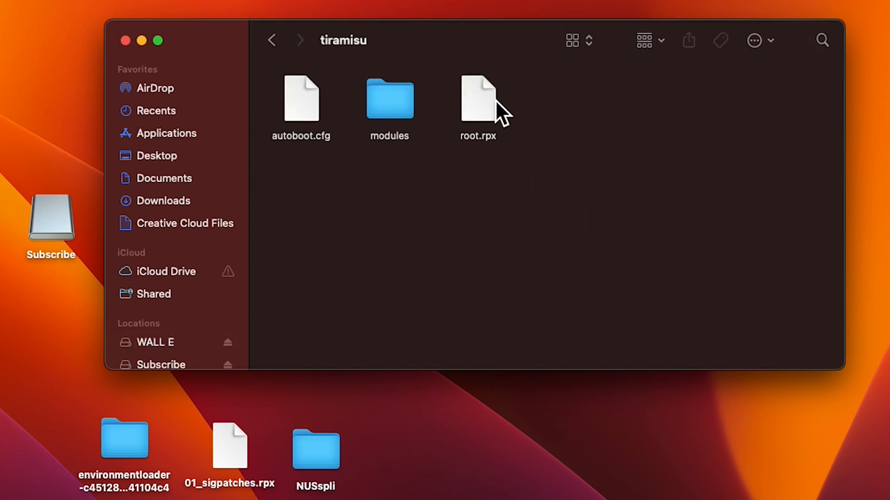
Move the new 01_sigpatches.rpx into tiramisu/modules/setup, replacing the older copy.
{"action": "double_click", "coordinate": [388, 99]}
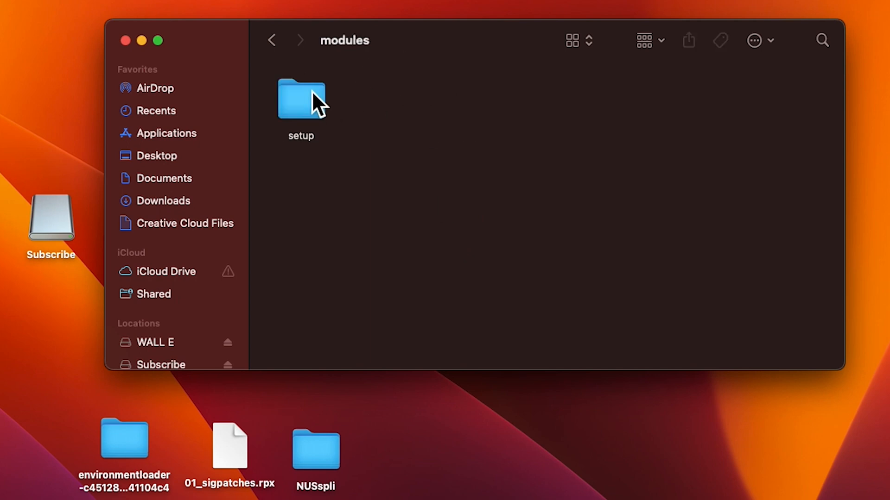
{"action": "double_click", "coordinate": [300, 100]}
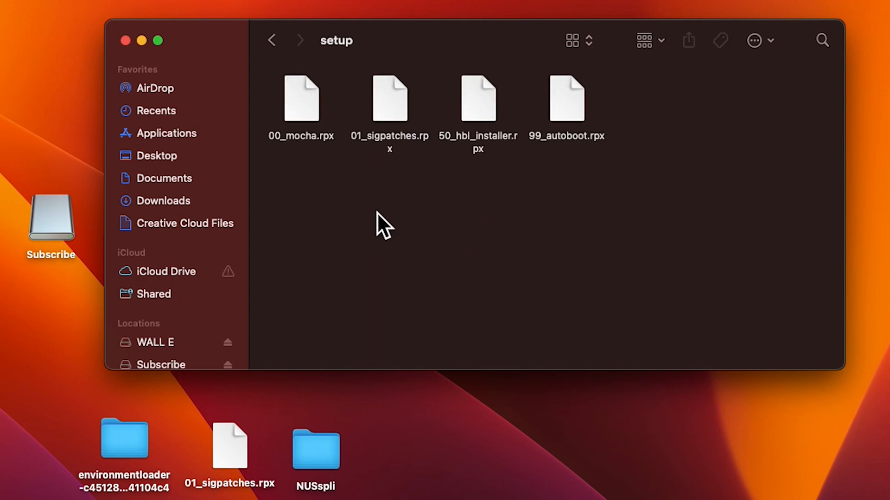
{"action": "left_click_drag", "start_coordinate": [229, 445], "coordinate": [345, 273]}
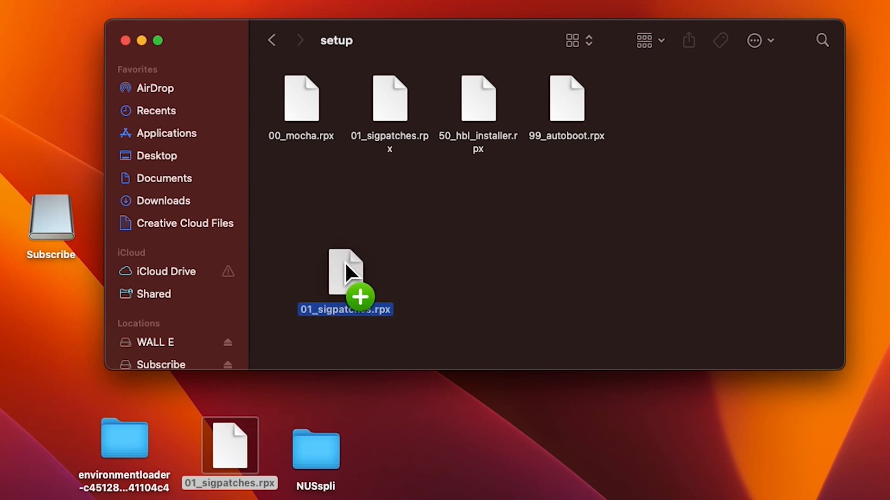
{"action": "left_click_drag", "start_coordinate": [344, 273], "coordinate": [344, 272]}
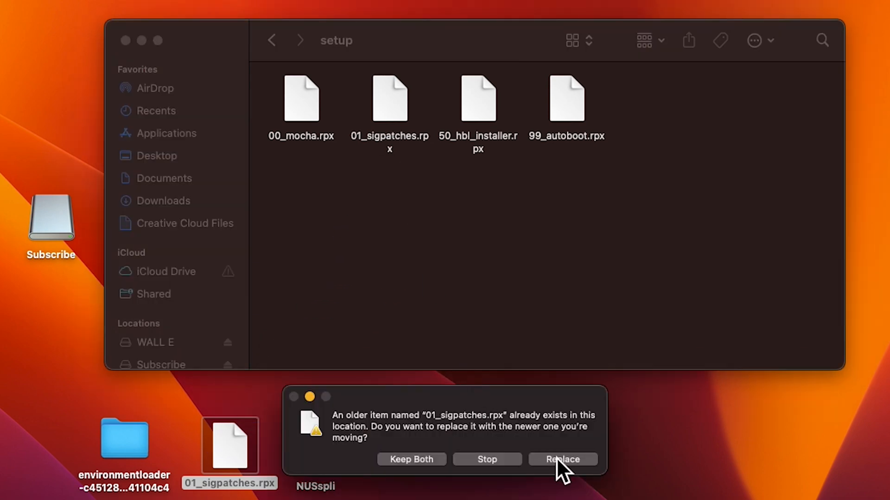
{"action": "left_click", "coordinate": [562, 459]}
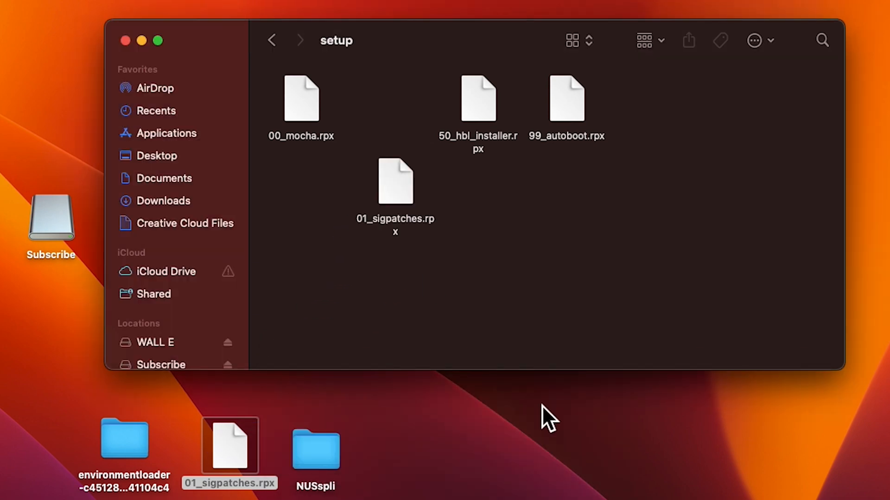